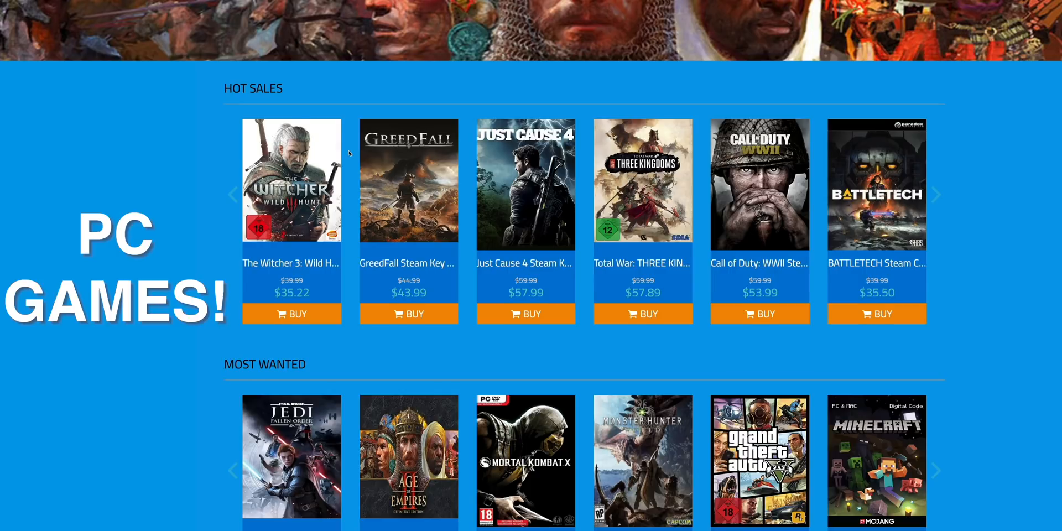
Apply the THL3 discount coupon at checkout for the Grand Theft Auto V PC key on bcdkey.com.
scroll("down", 3)
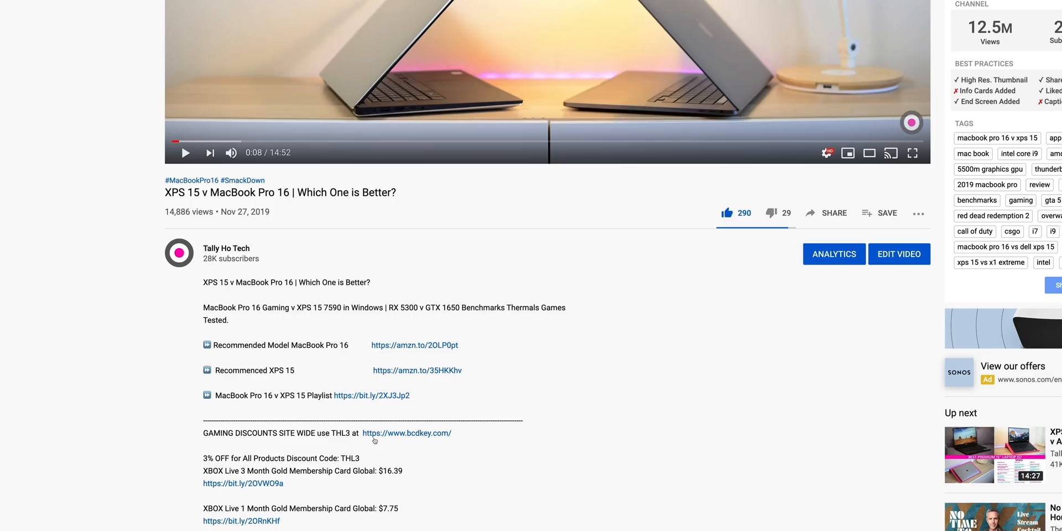
double_click(349, 458)
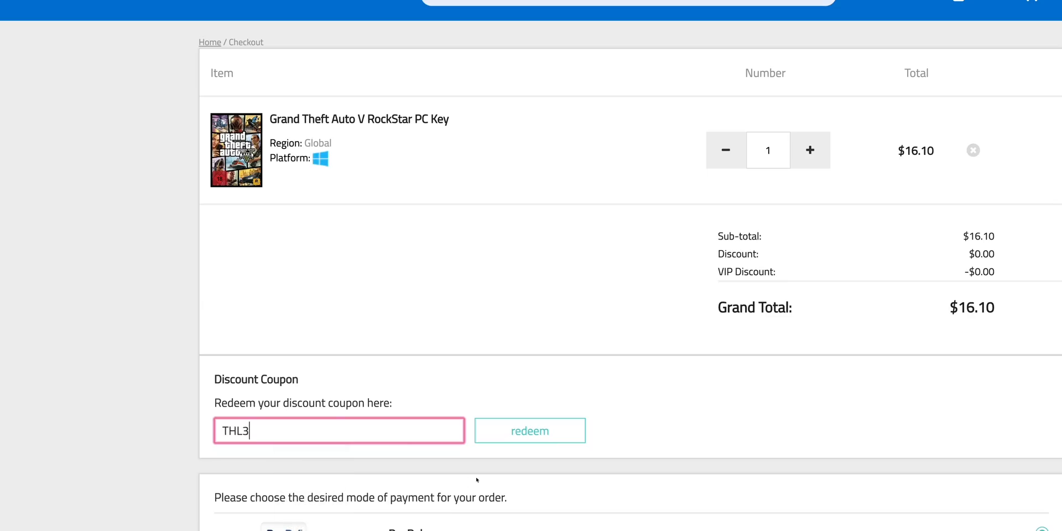
left_click(530, 431)
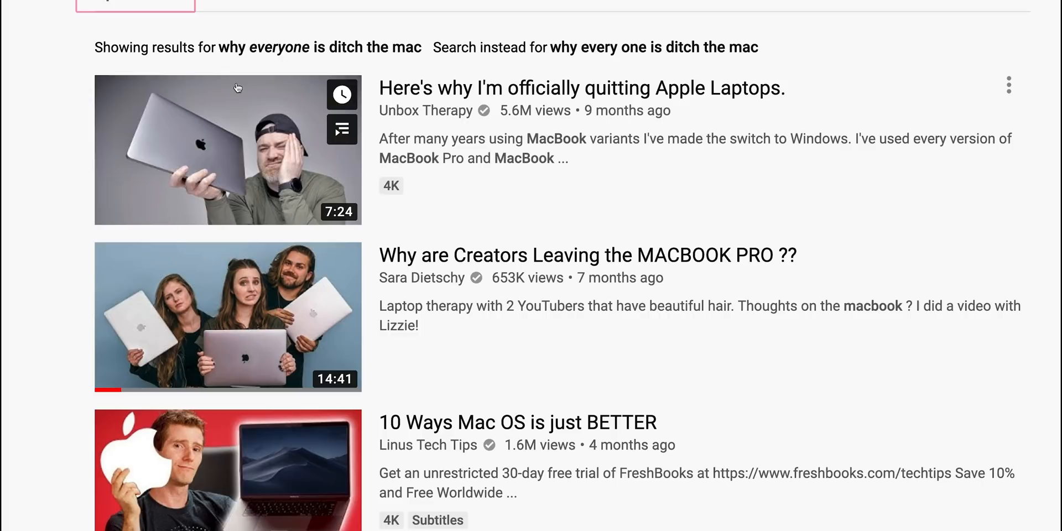
Pick a result from the YouTube search for 'why everyone is ditching the mac'.
left_click(229, 150)
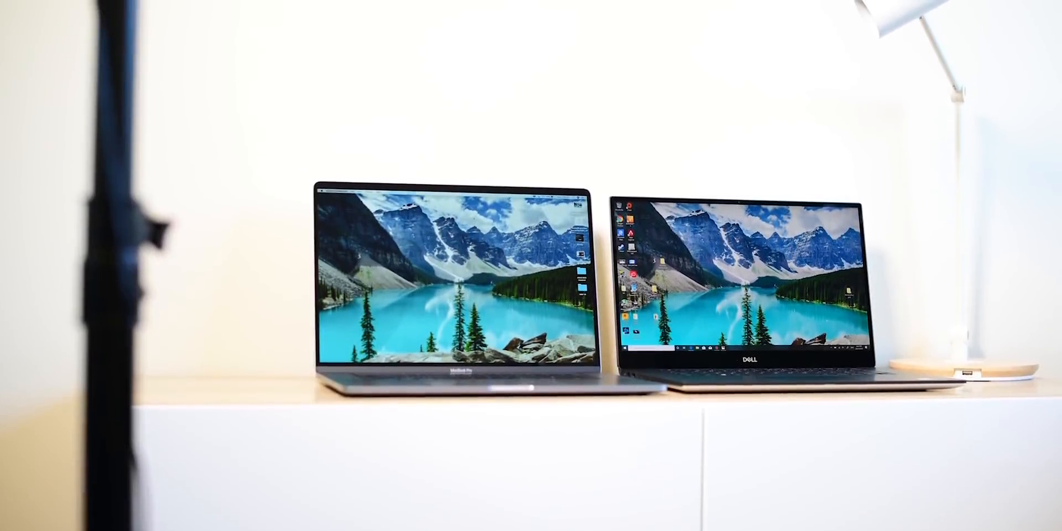